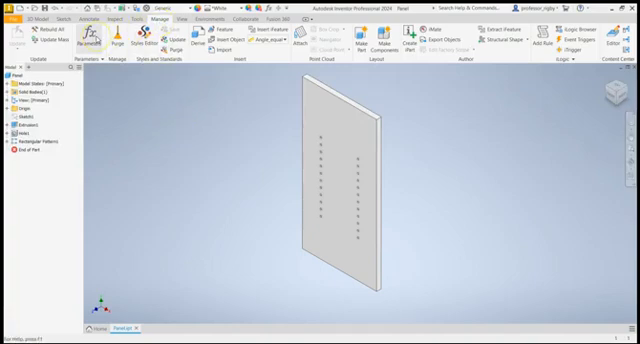
Step: Show the panel part's model parameters from the Manage tab
click(104, 36)
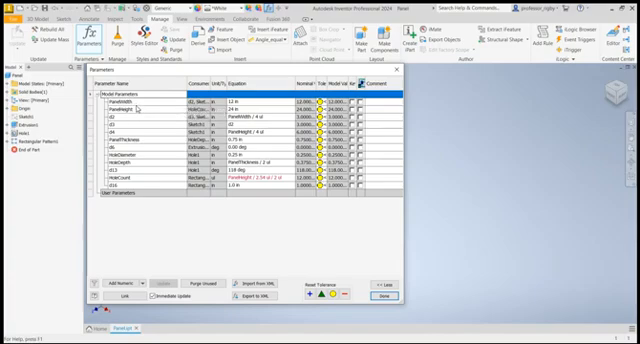
mouse_move(130, 108)
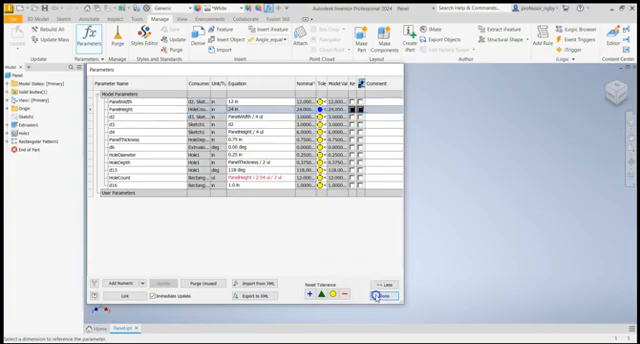
Step: Dismiss the Parameters dialog, leaving the perforated panel part on screen
click(380, 296)
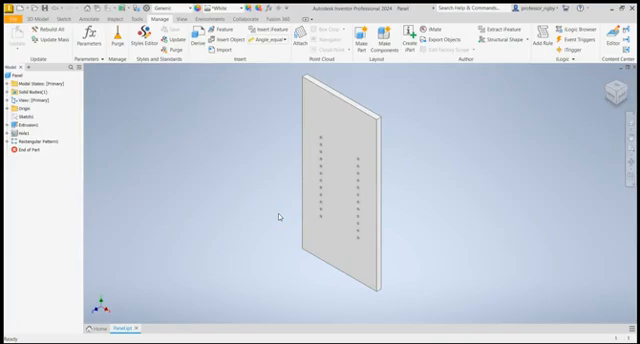
mouse_move(308, 292)
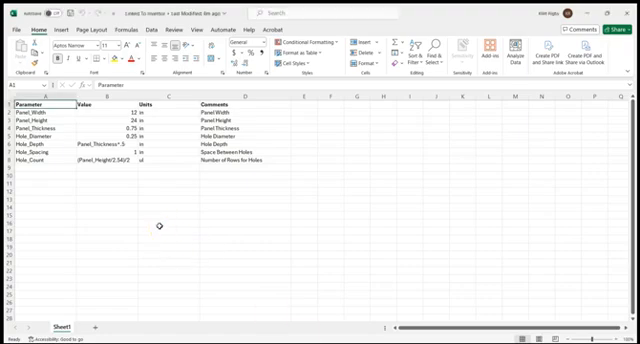
click(40, 100)
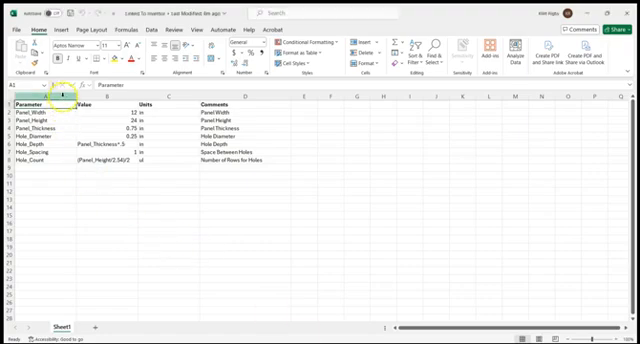
click(50, 100)
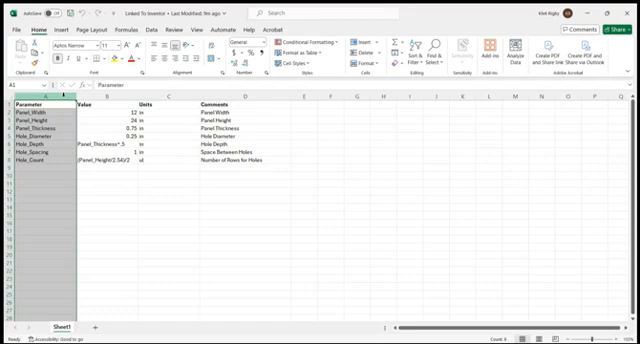
click(96, 88)
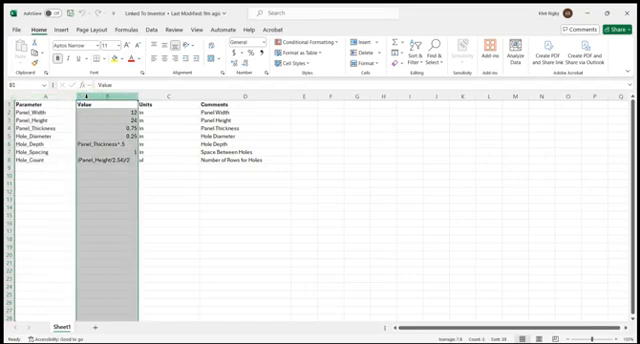
click(146, 100)
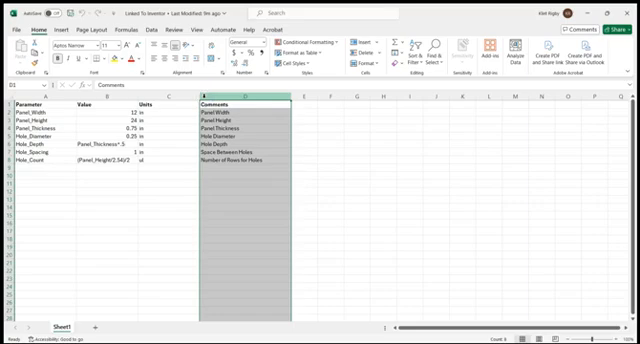
click(148, 96)
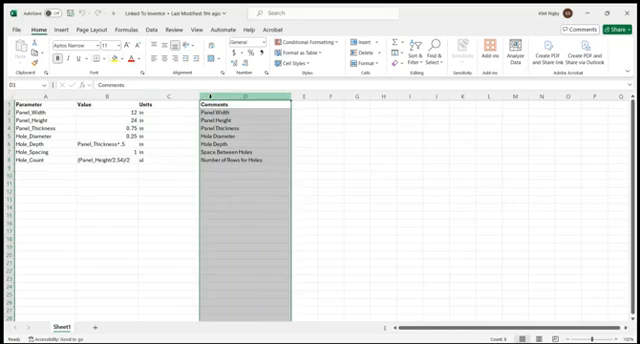
click(150, 122)
text(in)
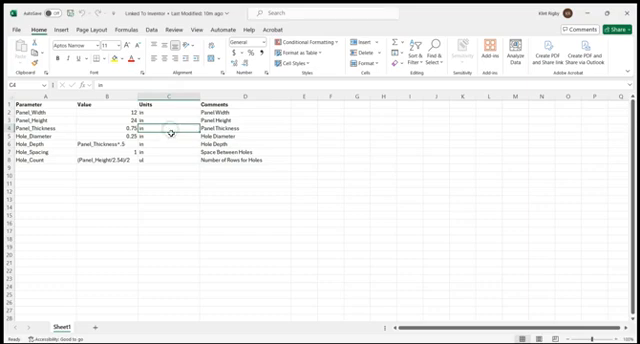
click(172, 142)
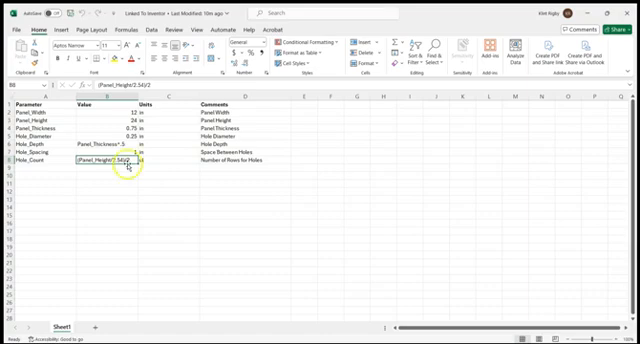
click(104, 118)
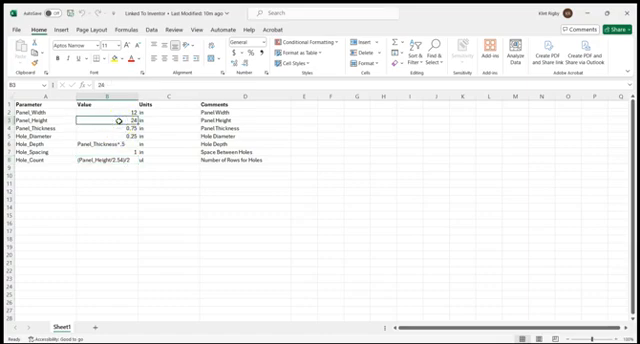
click(98, 160)
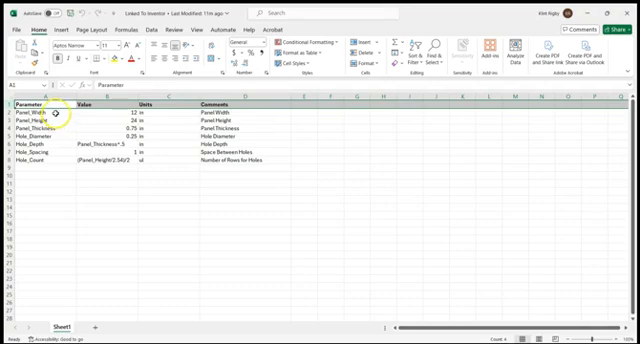
click(38, 116)
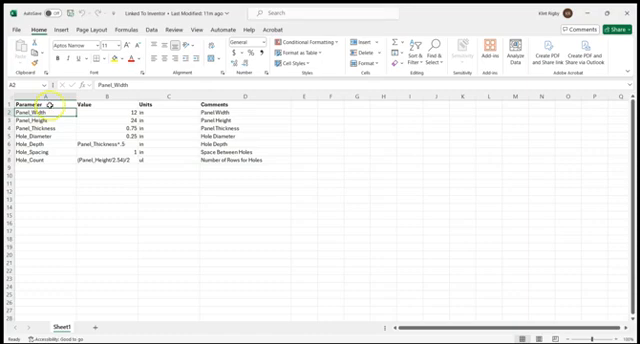
click(36, 104)
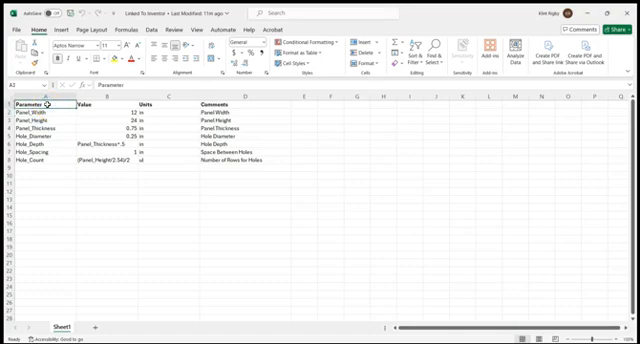
click(40, 116)
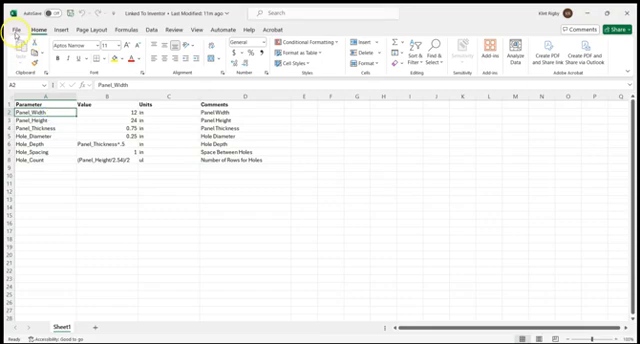
Step: Bring the Inventor window with the panel part back to the front
click(16, 32)
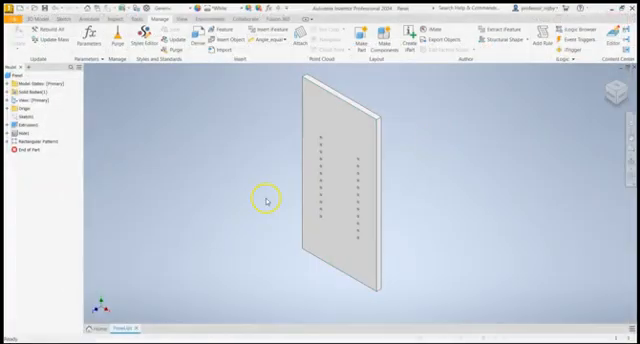
mouse_move(210, 182)
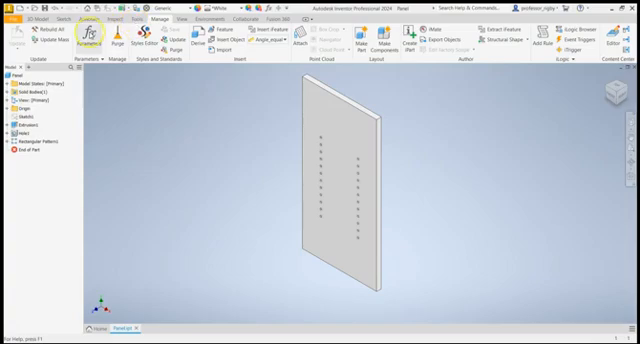
Step: Reopen the part's Parameters dialog to link a spreadsheet
click(76, 36)
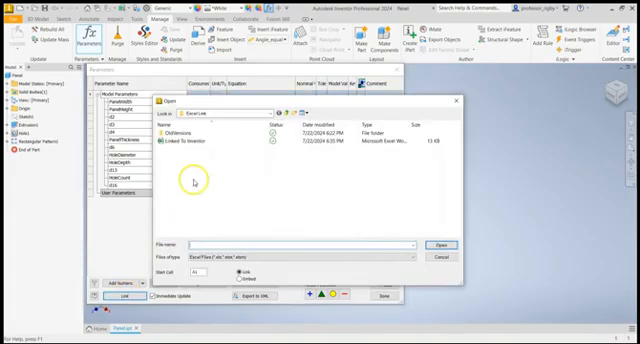
Step: Link the 'Linked To Inventor' Excel workbook so its panel and hole parameters join the list
click(196, 140)
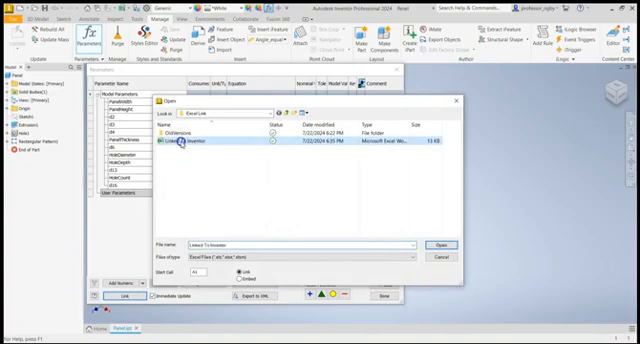
mouse_move(180, 148)
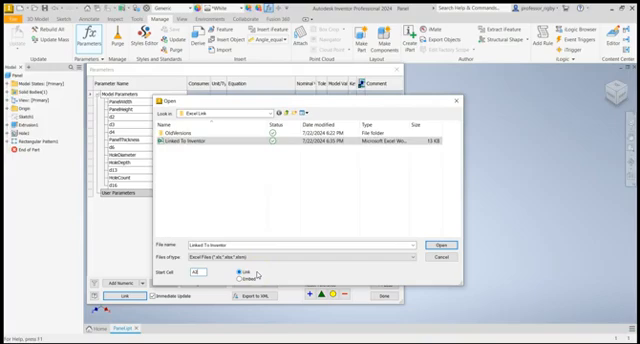
click(240, 280)
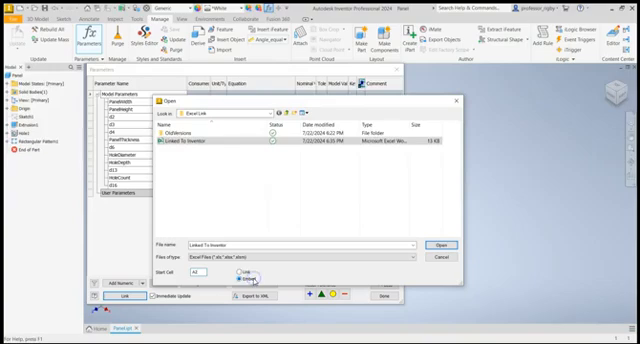
click(234, 276)
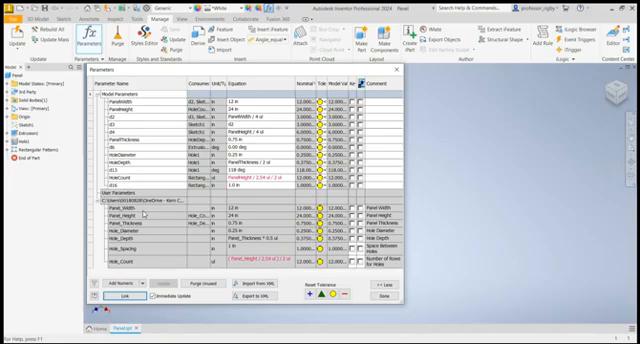
Step: Drive the panel's width and height dimensions from the linked spreadsheet parameters
click(130, 210)
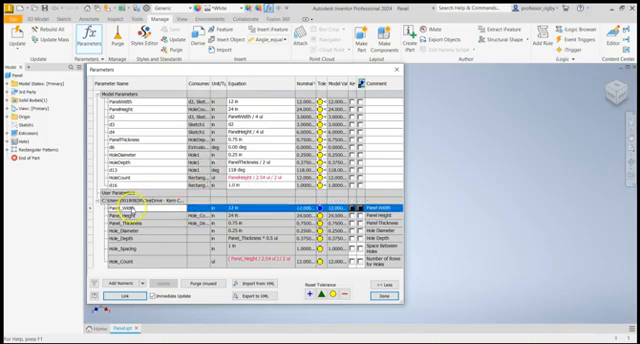
click(130, 216)
text(Panel_Width)
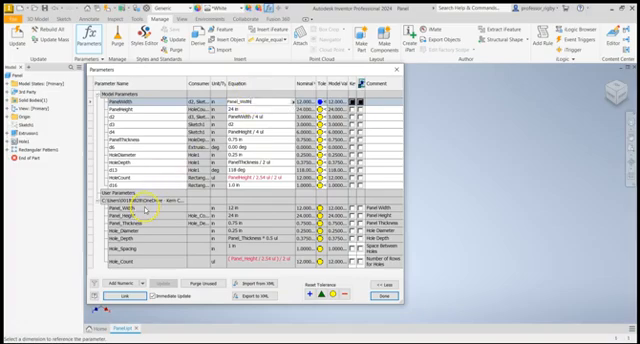
click(240, 102)
text(Panel_Height)
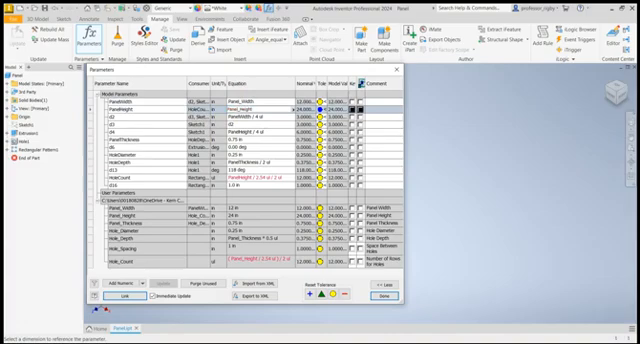
click(230, 106)
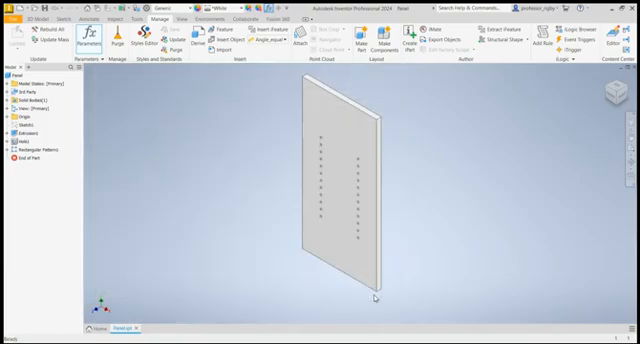
mouse_move(264, 240)
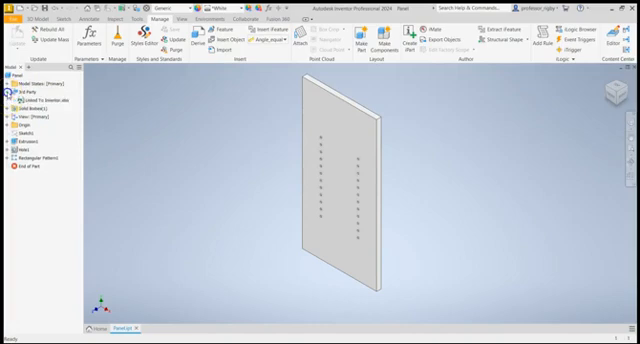
click(40, 98)
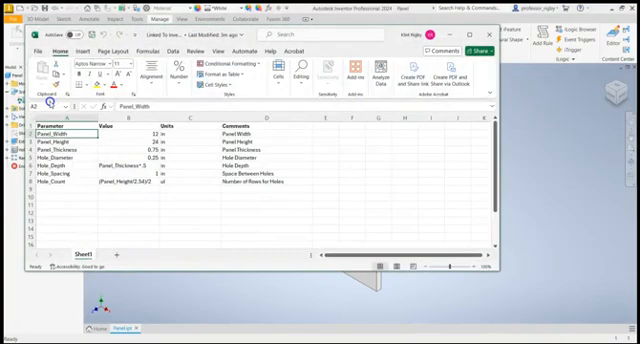
Step: Enter a new Panel_Width value in the linked parameter sheet
click(128, 132)
text(1)
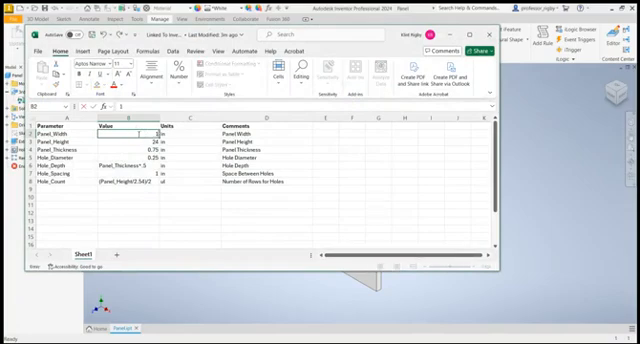
click(144, 144)
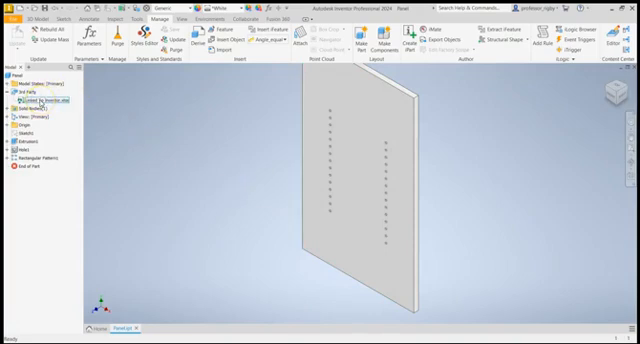
Step: Go back to the linked parameter spreadsheet in Excel
click(38, 98)
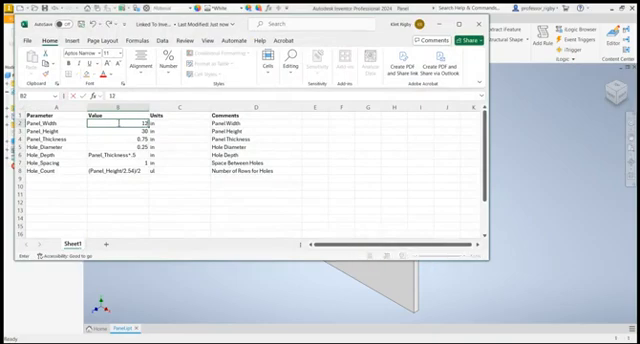
Step: Set Panel_Height to 18 in the linked parameter sheet
click(118, 130)
text(8)
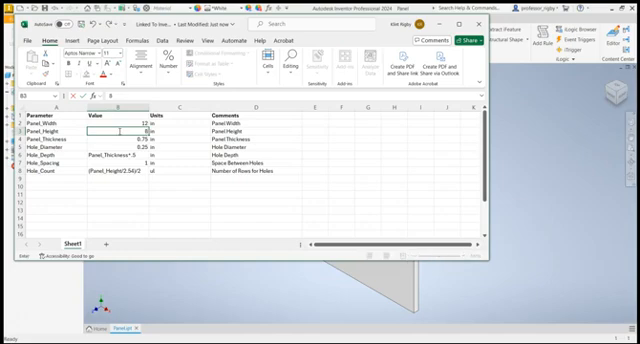
text(18)
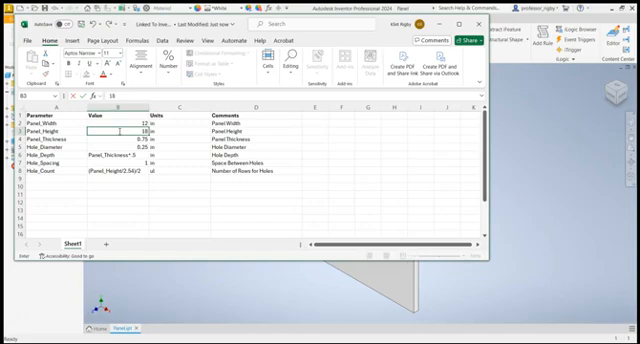